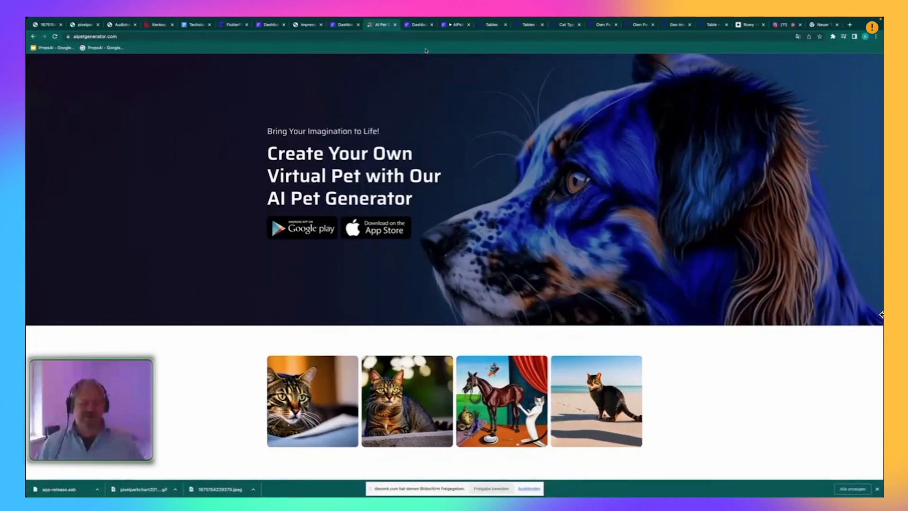
- Save the pet name in the FlutterFlow preview and reach the Upload Your Pet Images screen
{"action": "left_click", "coordinate": [418, 24]}
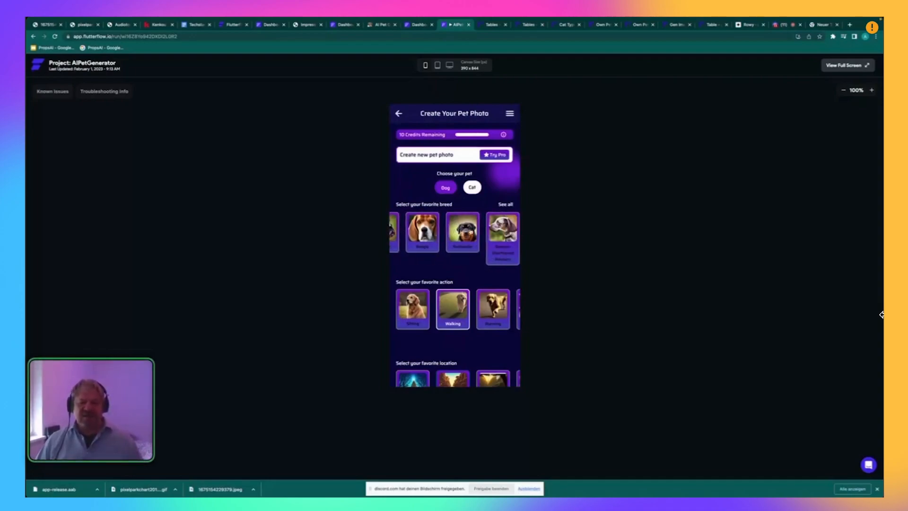
{"action": "scroll", "scroll_direction": "left", "scroll_amount": 3}
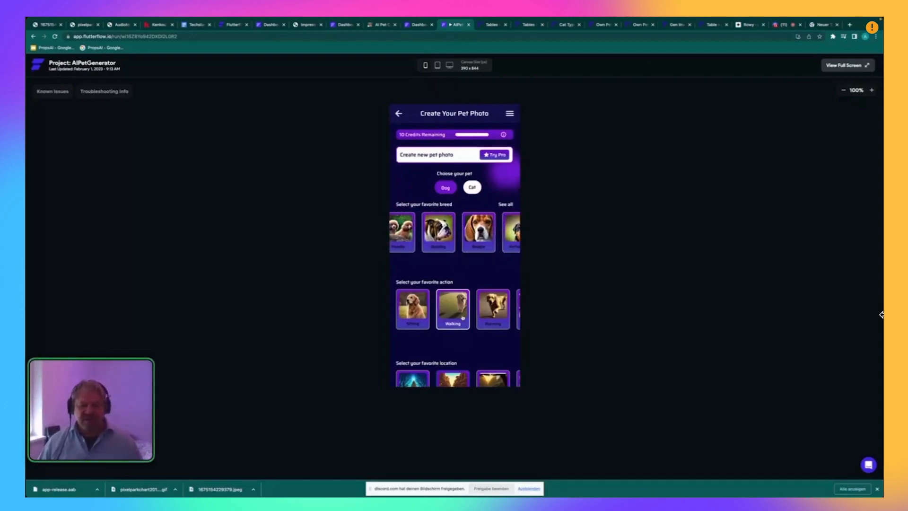
{"action": "scroll", "scroll_direction": "down", "scroll_amount": 3}
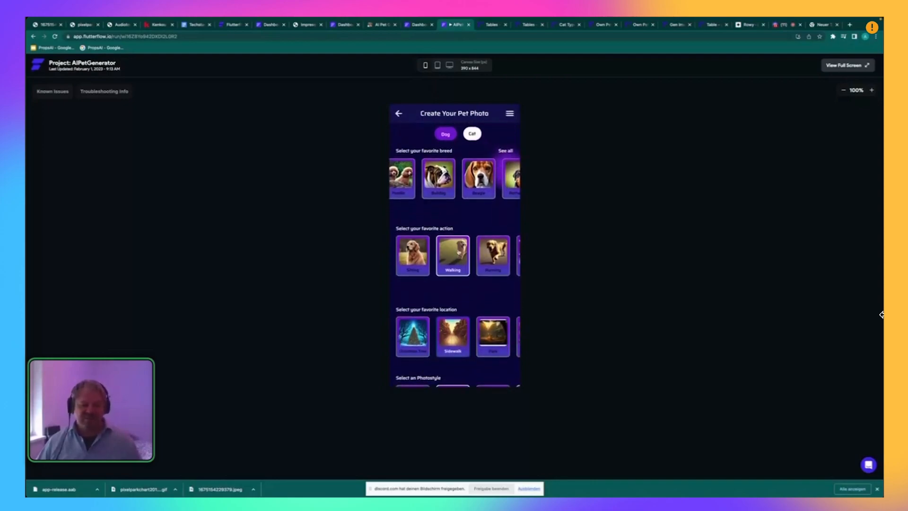
{"action": "scroll", "scroll_direction": "down", "scroll_amount": 3}
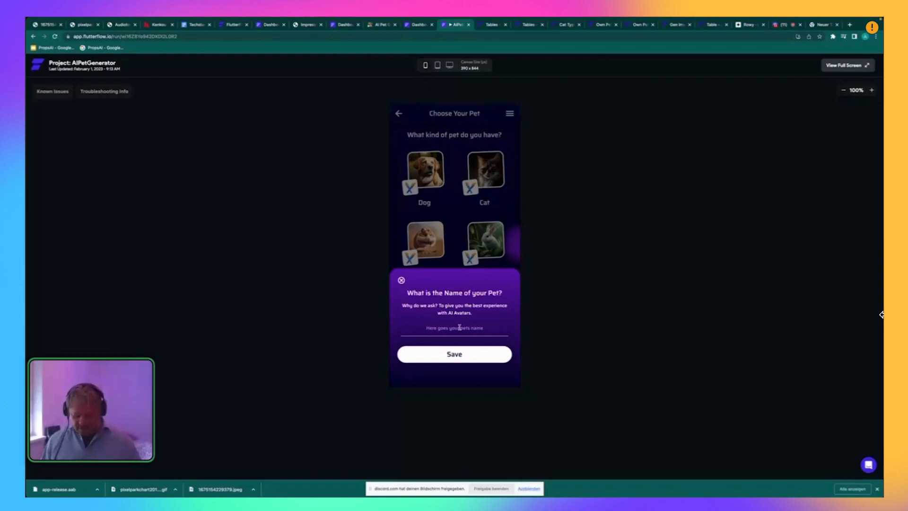
{"action": "left_click", "coordinate": [454, 354]}
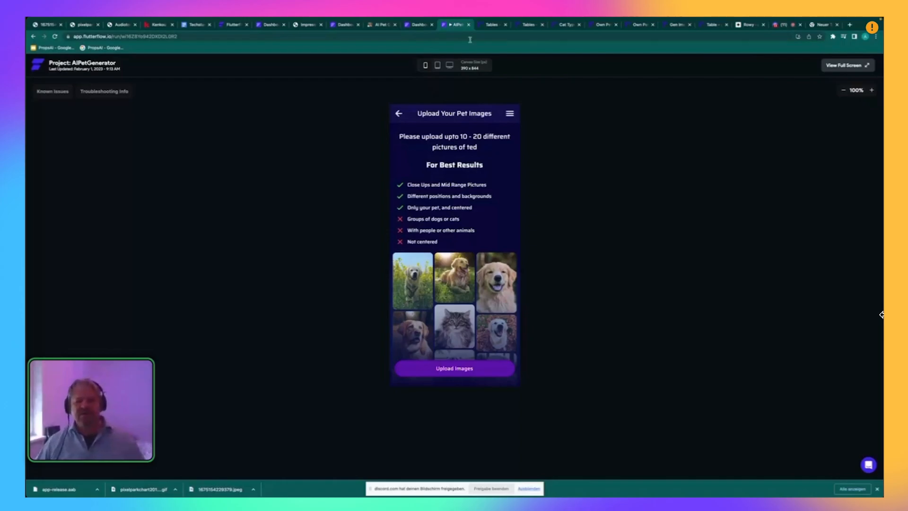
{"action": "left_click", "coordinate": [493, 24]}
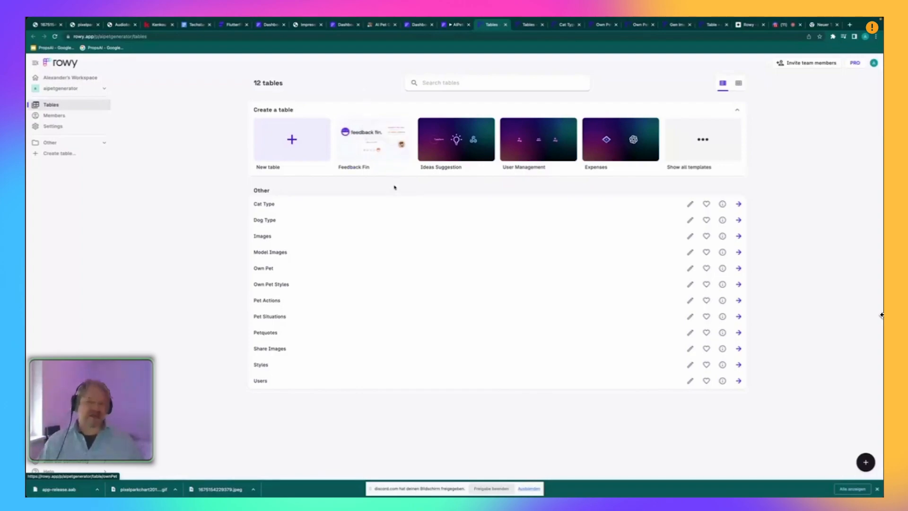
{"action": "mouse_move", "coordinate": [333, 201]}
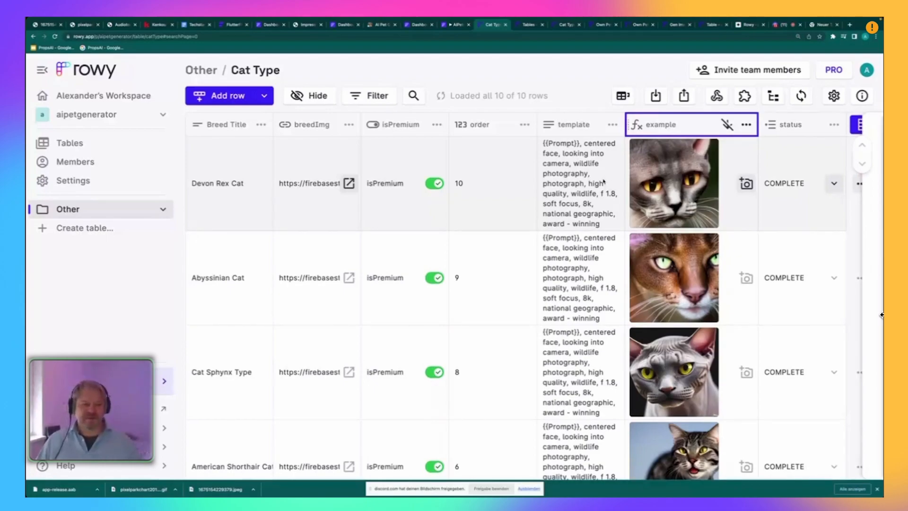
- Go back to Rowy's tables list and open the Own Pet table
{"action": "left_click", "coordinate": [69, 142]}
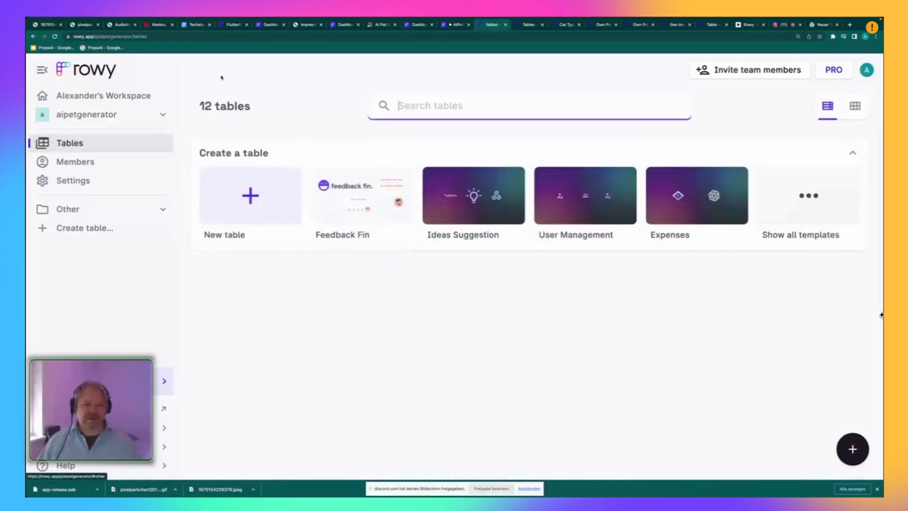
{"action": "scroll", "scroll_direction": "down", "scroll_amount": 3}
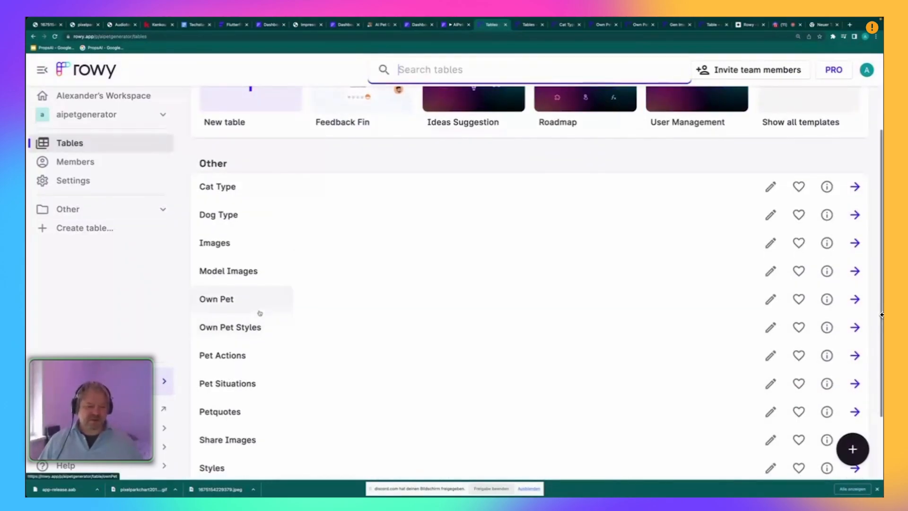
{"action": "scroll", "scroll_direction": "down", "scroll_amount": 3}
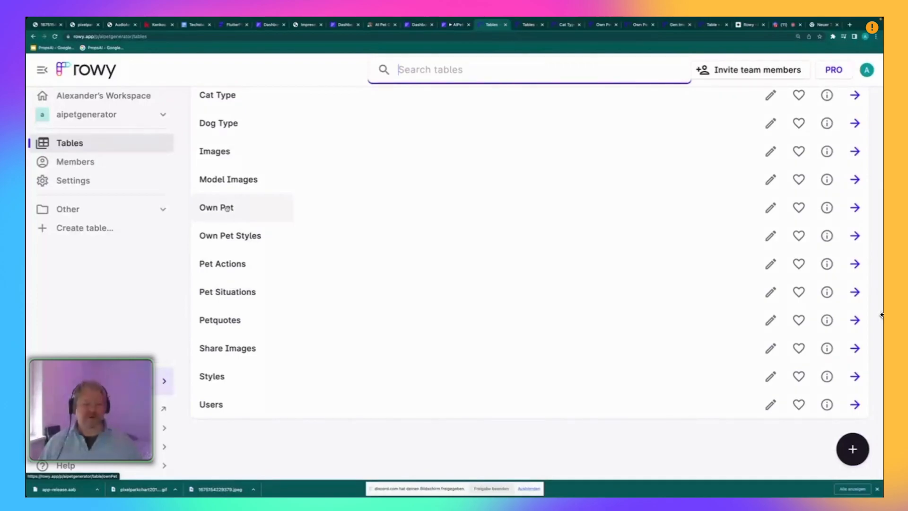
{"action": "left_click", "coordinate": [216, 207]}
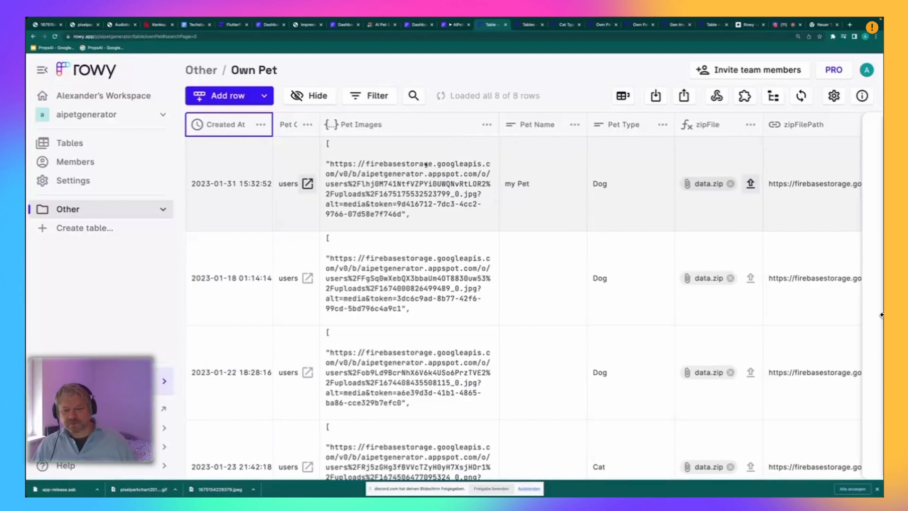
- Scroll across Own Pet's model ID, training JSON and MODEL READY columns, then return to the tables list
{"action": "scroll", "scroll_direction": "right", "scroll_amount": 3}
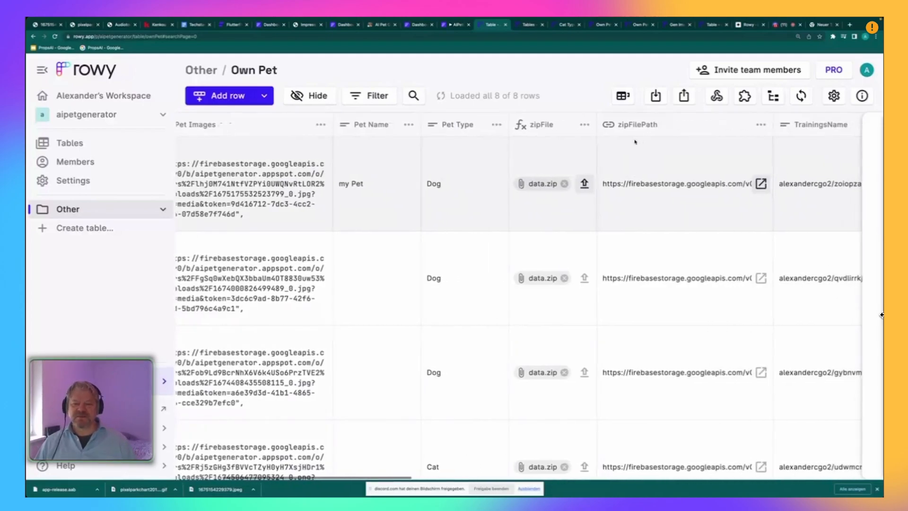
{"action": "mouse_move", "coordinate": [584, 124]}
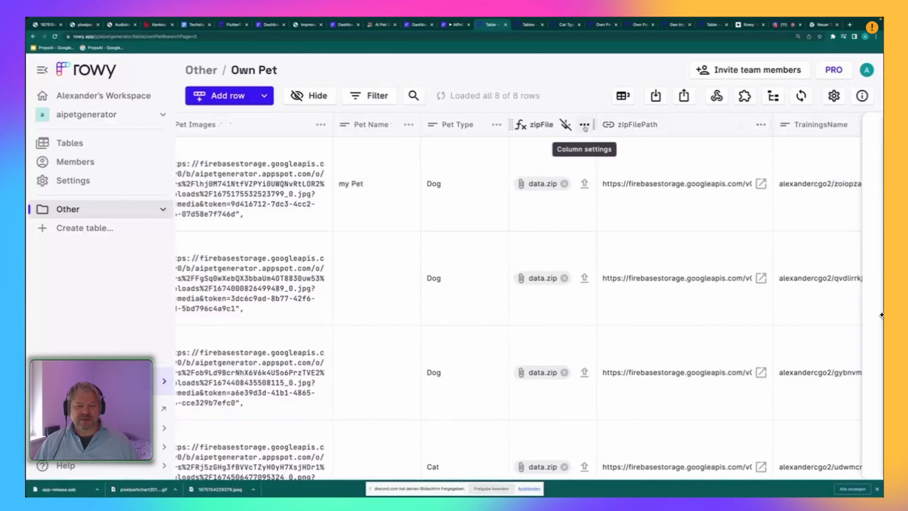
{"action": "mouse_move", "coordinate": [312, 176]}
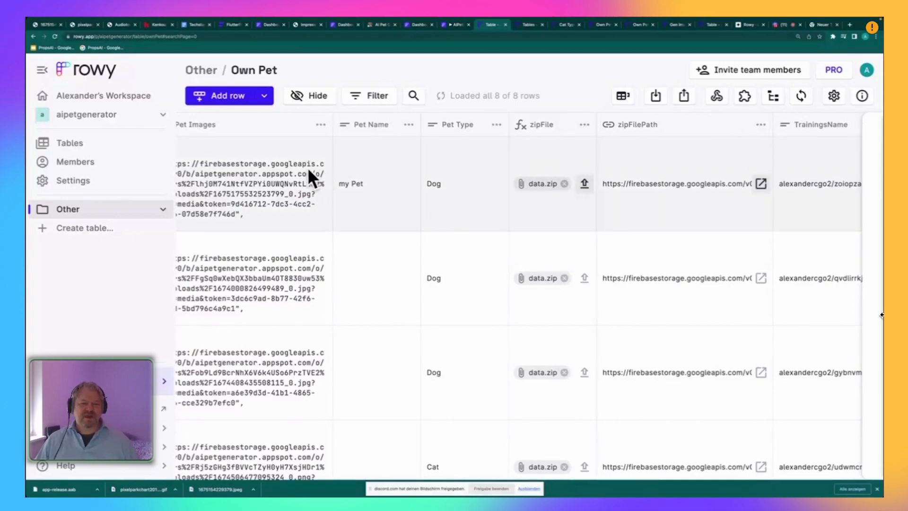
{"action": "mouse_move", "coordinate": [564, 144]}
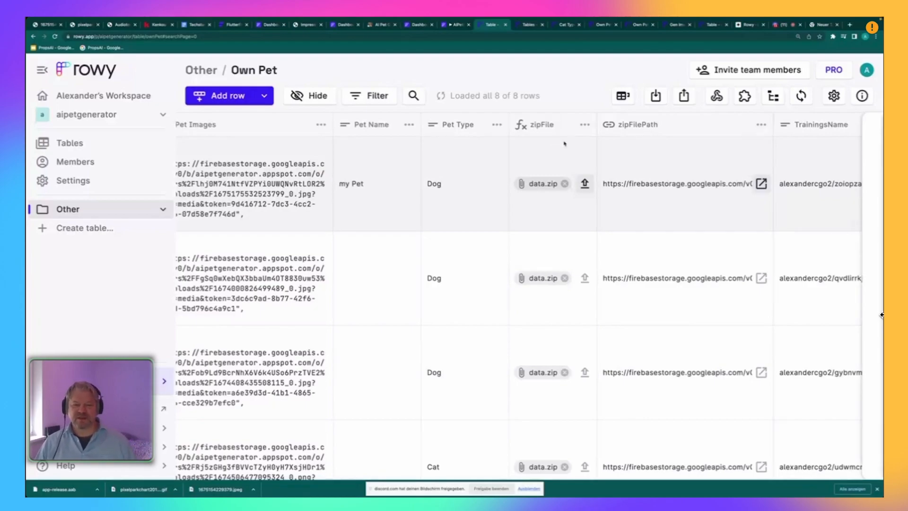
{"action": "scroll", "scroll_direction": "right", "scroll_amount": 3}
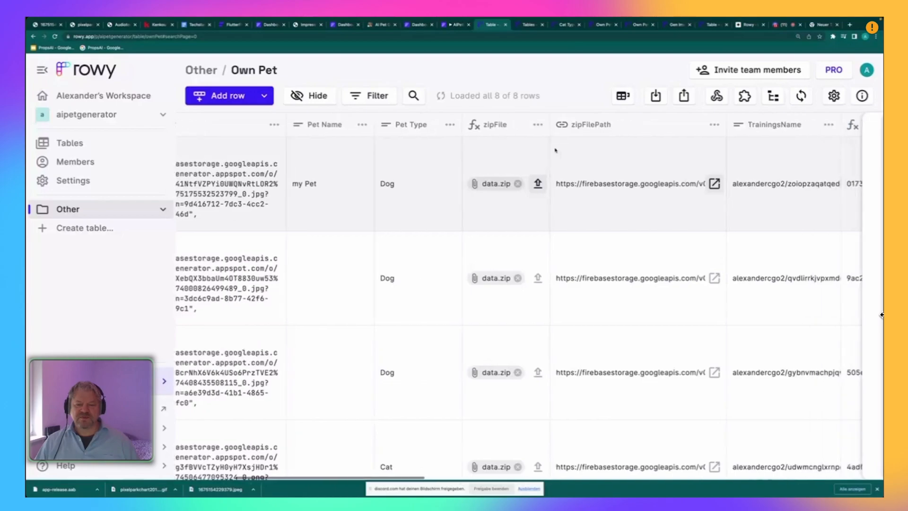
{"action": "scroll", "scroll_direction": "right", "scroll_amount": 3}
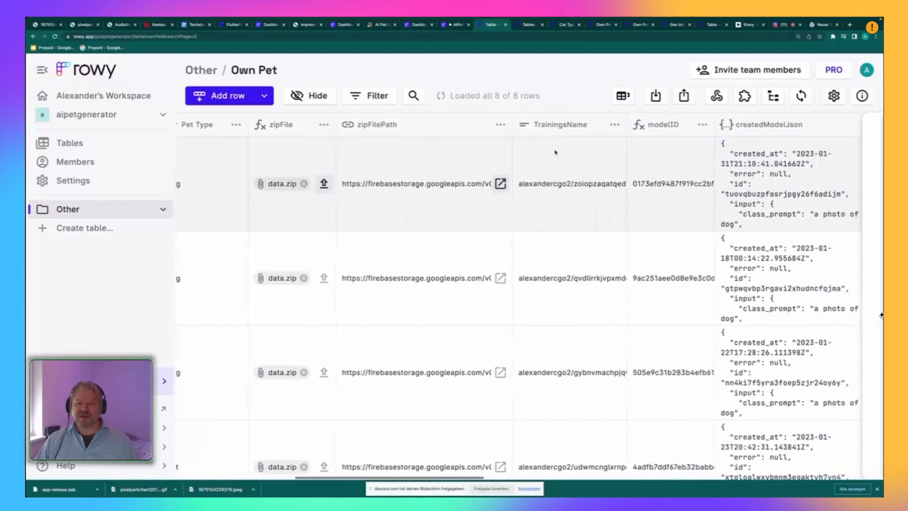
{"action": "scroll", "scroll_direction": "right", "scroll_amount": 3}
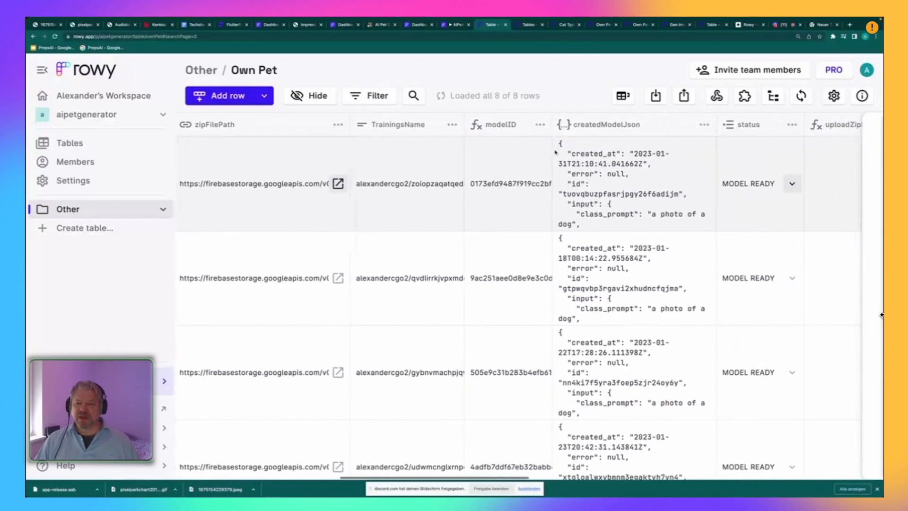
{"action": "scroll", "scroll_direction": "right", "scroll_amount": 3}
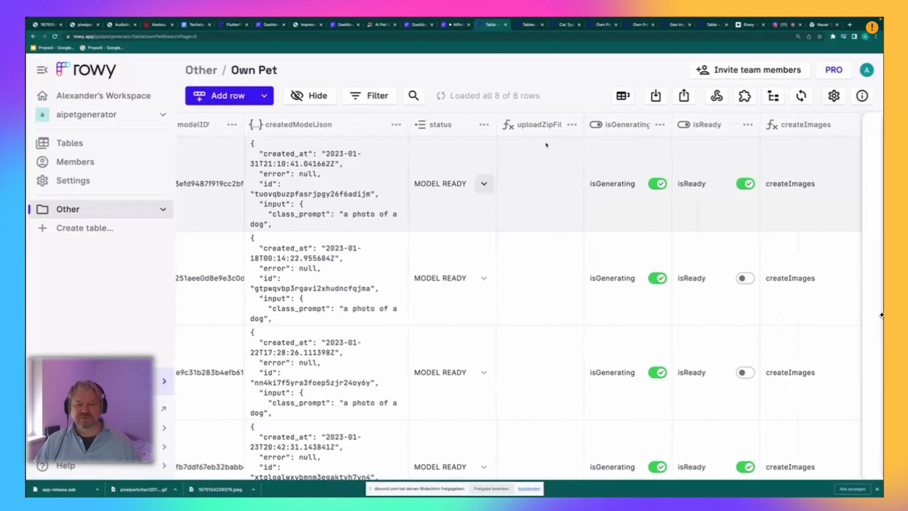
{"action": "mouse_move", "coordinate": [572, 125]}
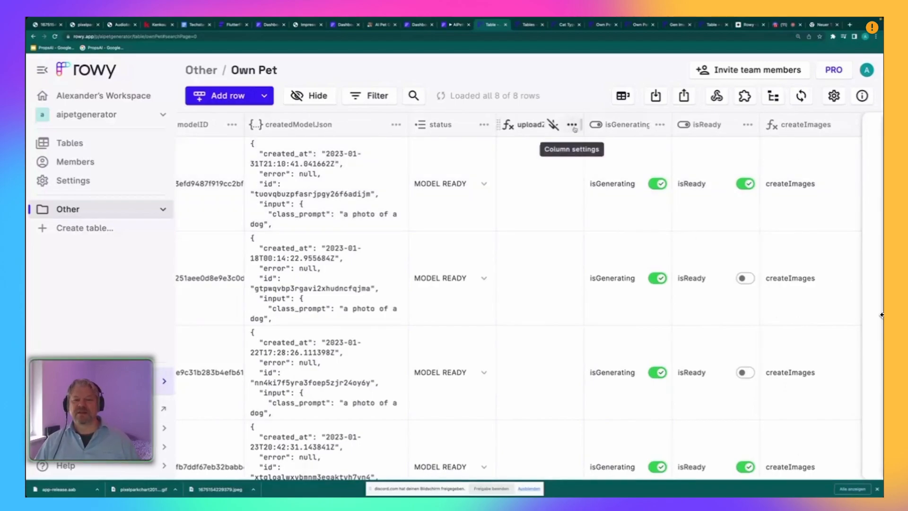
{"action": "left_click", "coordinate": [572, 124]}
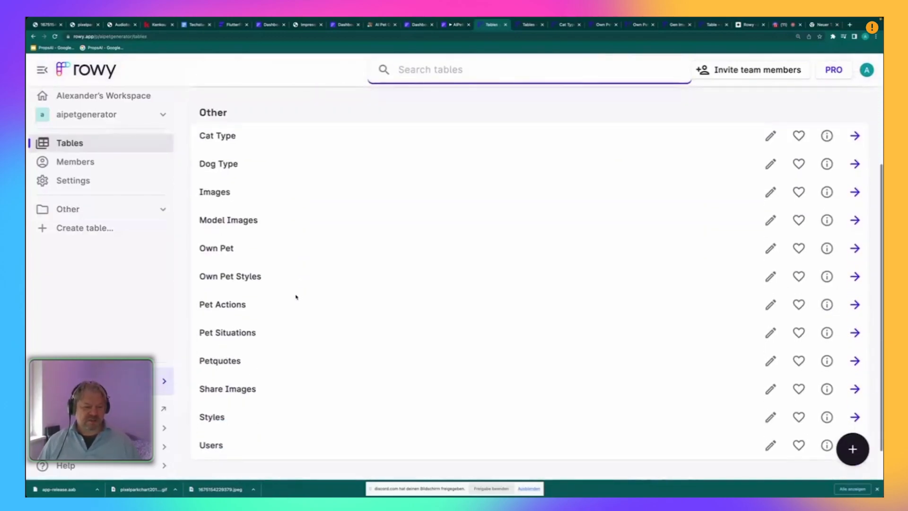
{"action": "left_click", "coordinate": [853, 276]}
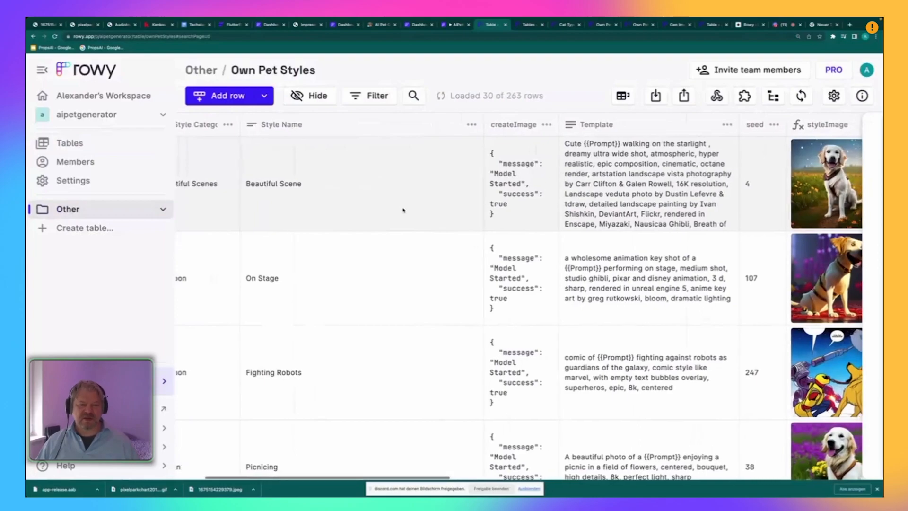
{"action": "scroll", "scroll_direction": "right", "scroll_amount": 3}
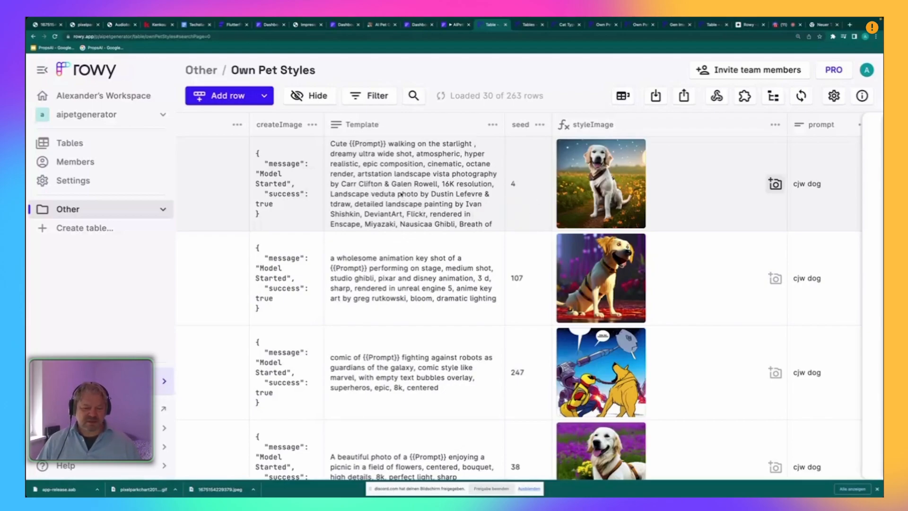
{"action": "scroll", "scroll_direction": "down", "scroll_amount": 3}
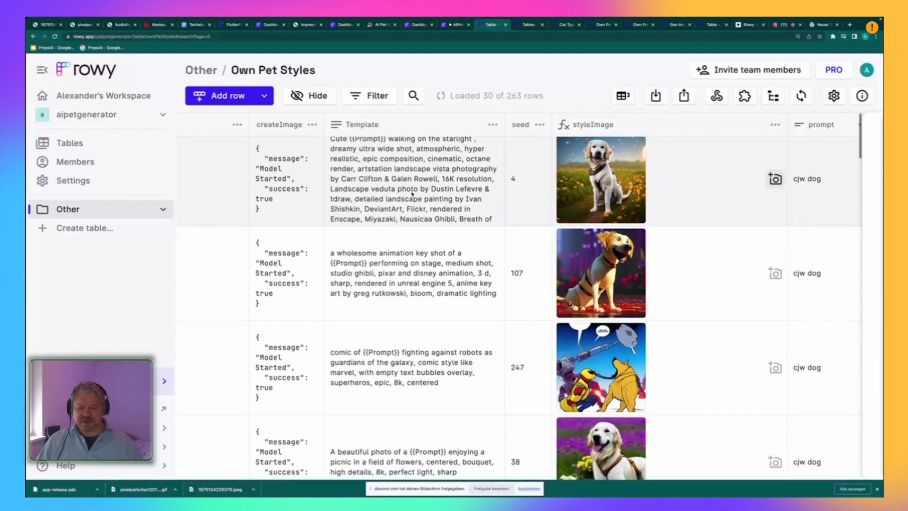
{"action": "scroll", "scroll_direction": "down", "scroll_amount": 3}
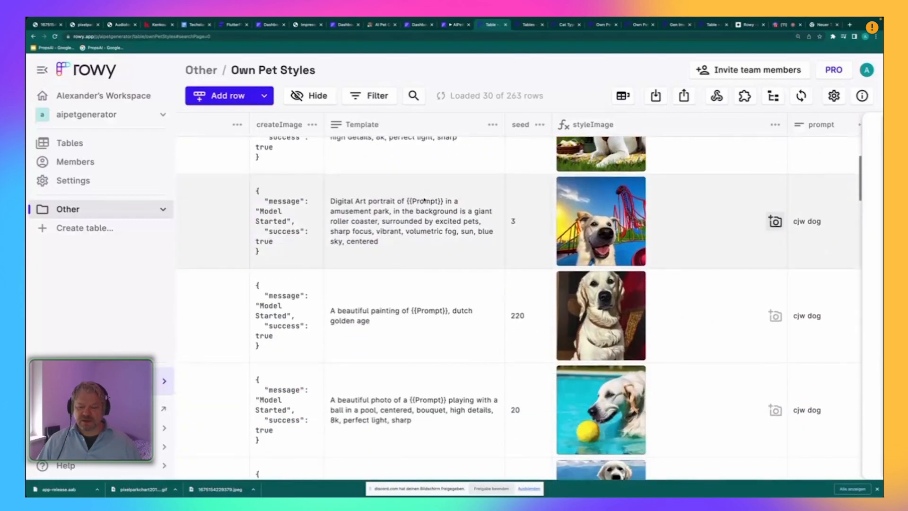
{"action": "scroll", "scroll_direction": "down", "scroll_amount": 3}
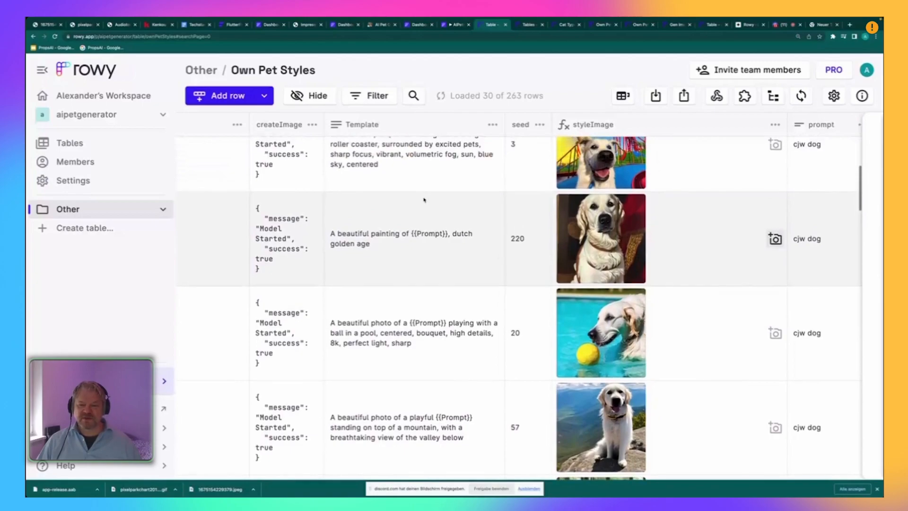
{"action": "scroll", "scroll_direction": "down", "scroll_amount": 3}
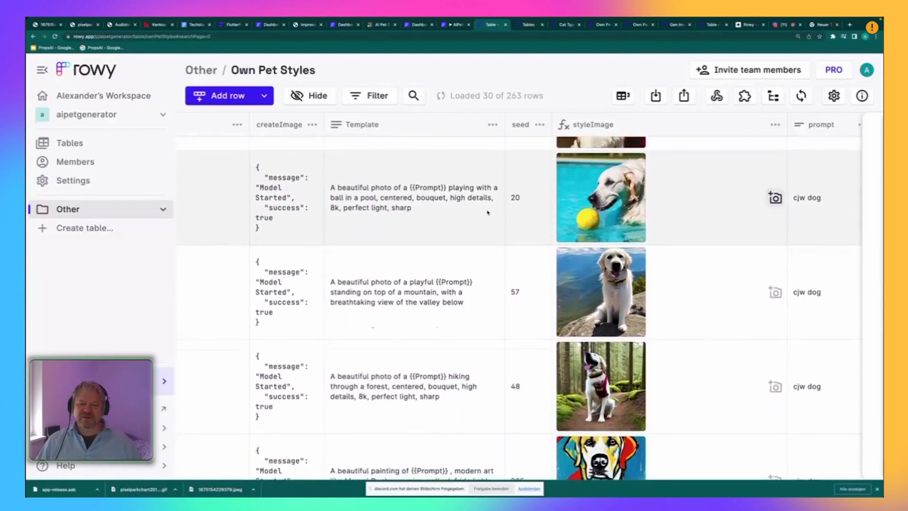
{"action": "scroll", "scroll_direction": "down", "scroll_amount": 3}
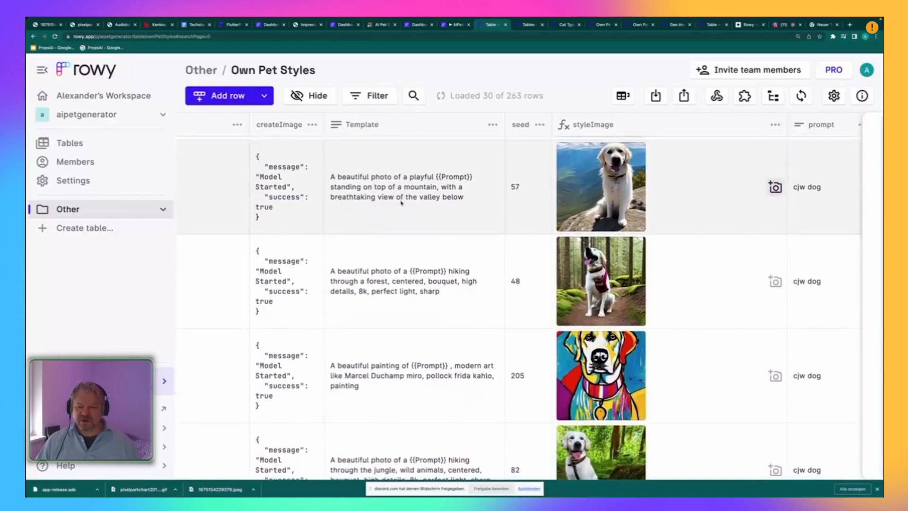
{"action": "scroll", "scroll_direction": "down", "scroll_amount": 3}
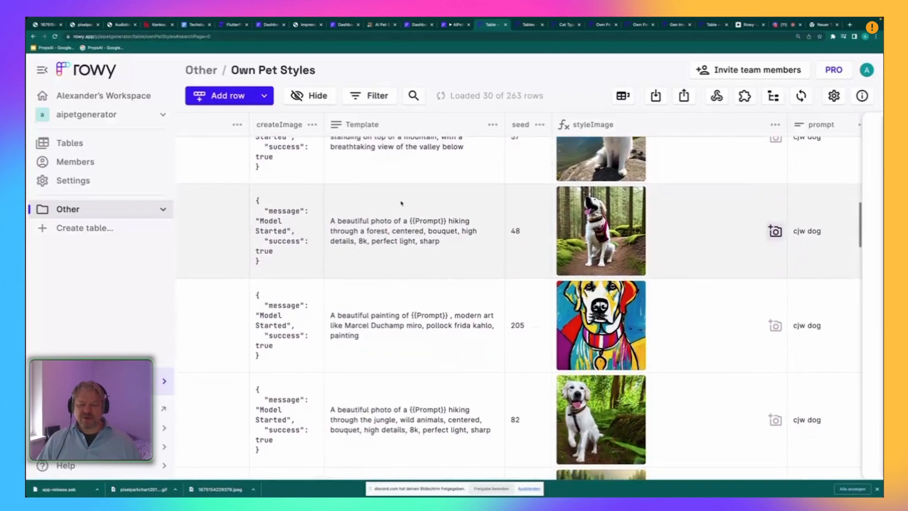
{"action": "scroll", "scroll_direction": "down", "scroll_amount": 3}
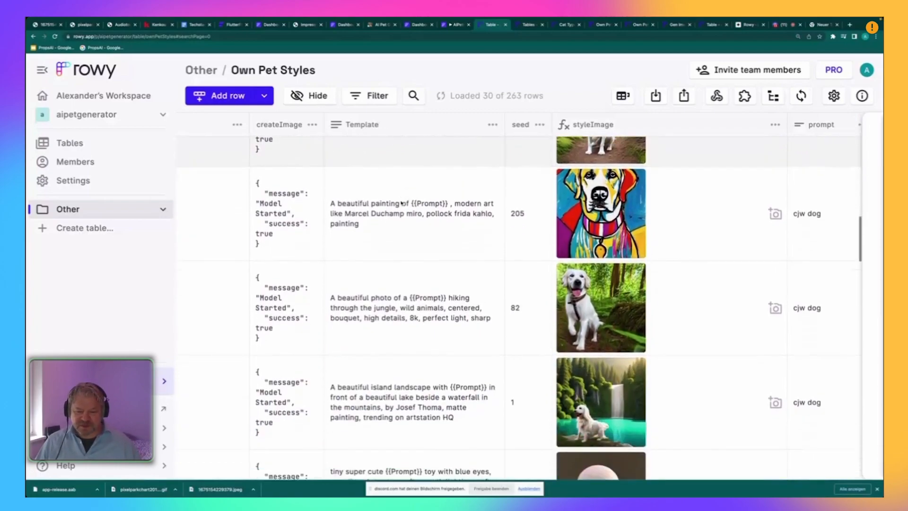
{"action": "scroll", "scroll_direction": "down", "scroll_amount": 3}
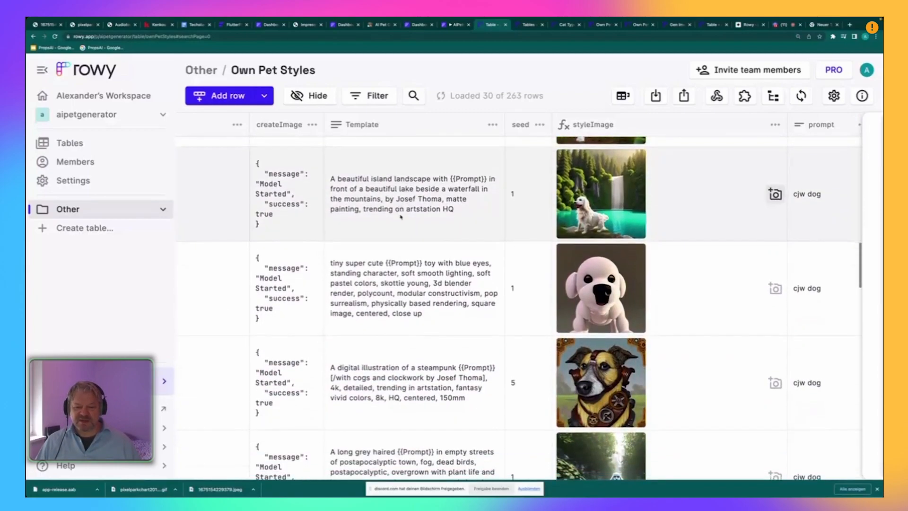
{"action": "scroll", "scroll_direction": "down", "scroll_amount": 3}
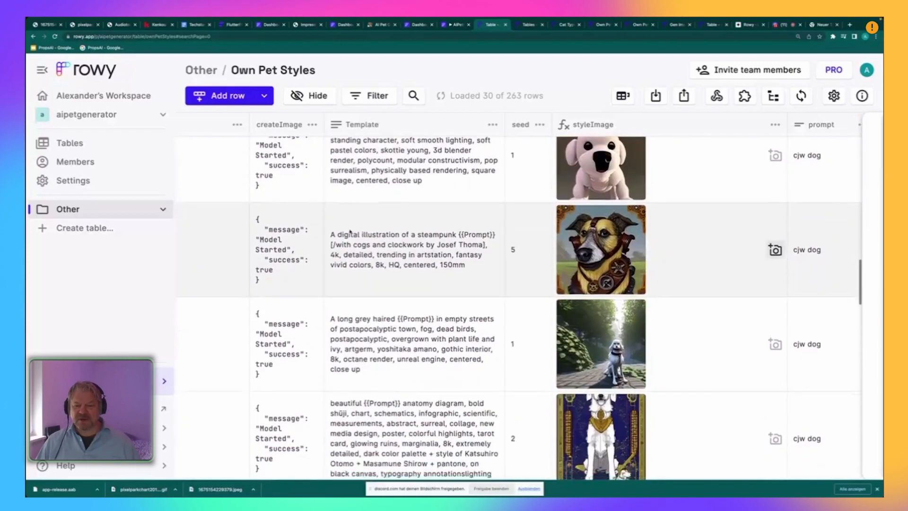
{"action": "scroll", "scroll_direction": "down", "scroll_amount": 3}
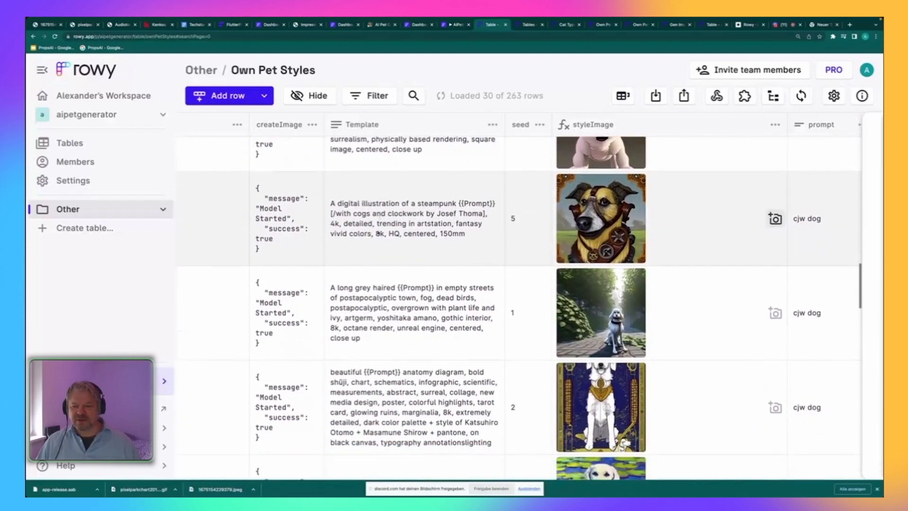
{"action": "scroll", "scroll_direction": "down", "scroll_amount": 3}
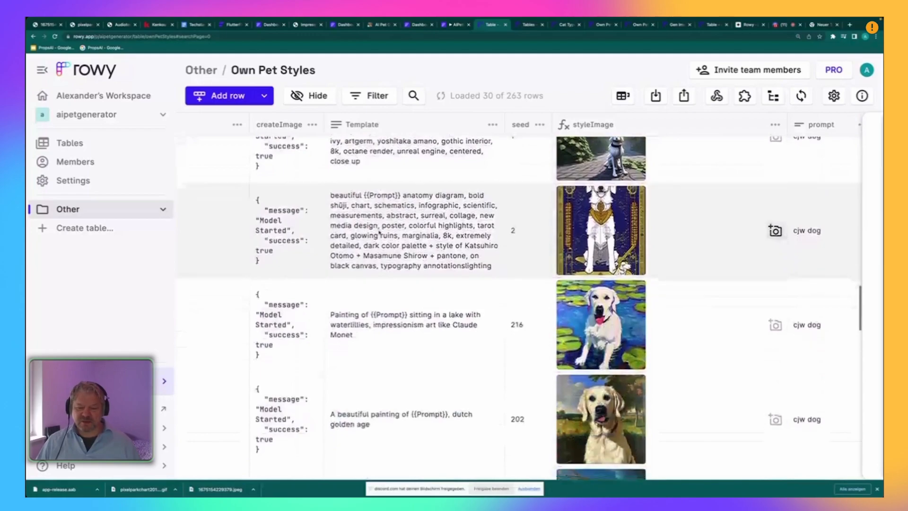
{"action": "scroll", "scroll_direction": "down", "scroll_amount": 3}
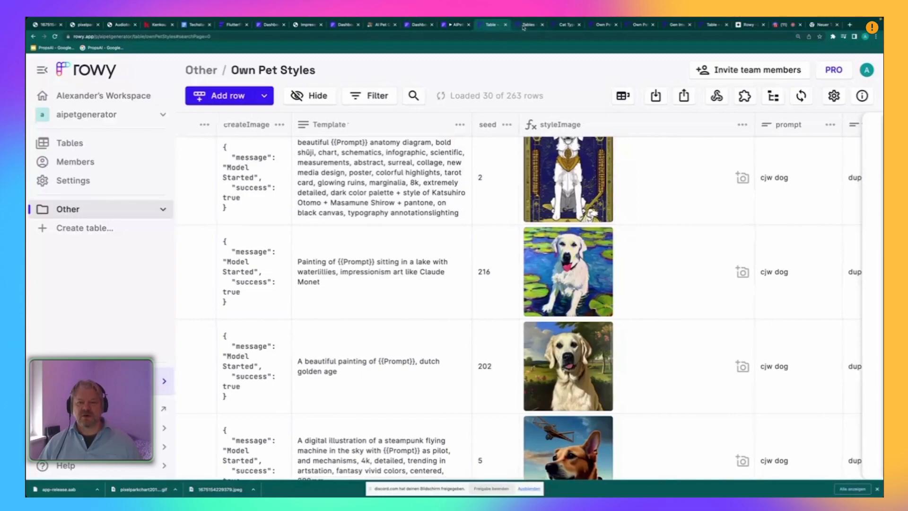
{"action": "left_click", "coordinate": [528, 25]}
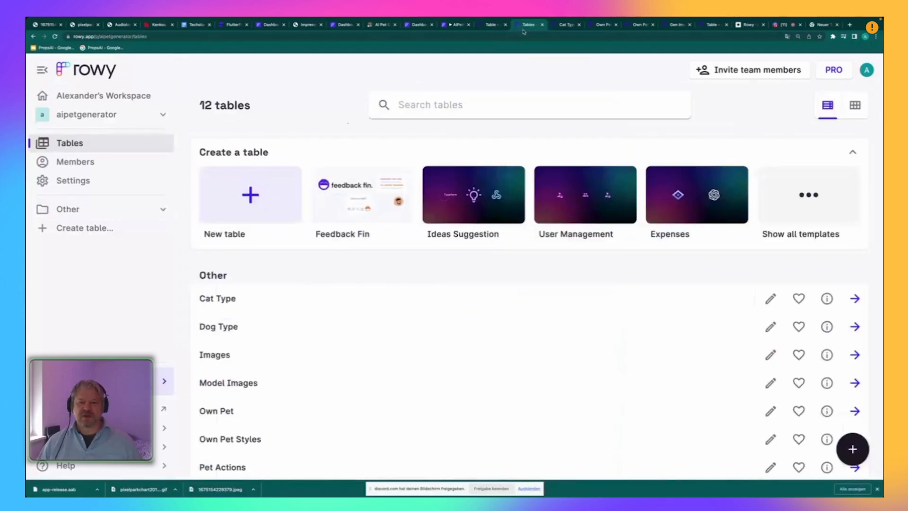
{"action": "scroll", "scroll_direction": "down", "scroll_amount": 3}
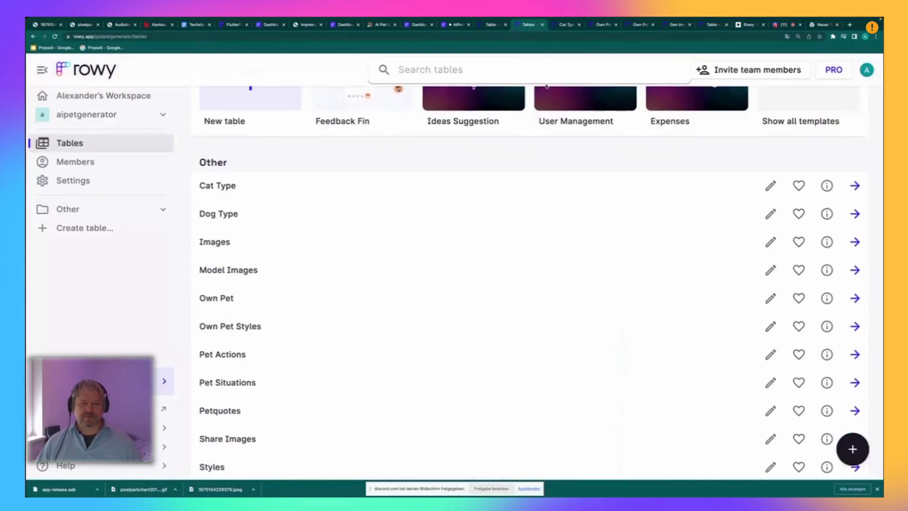